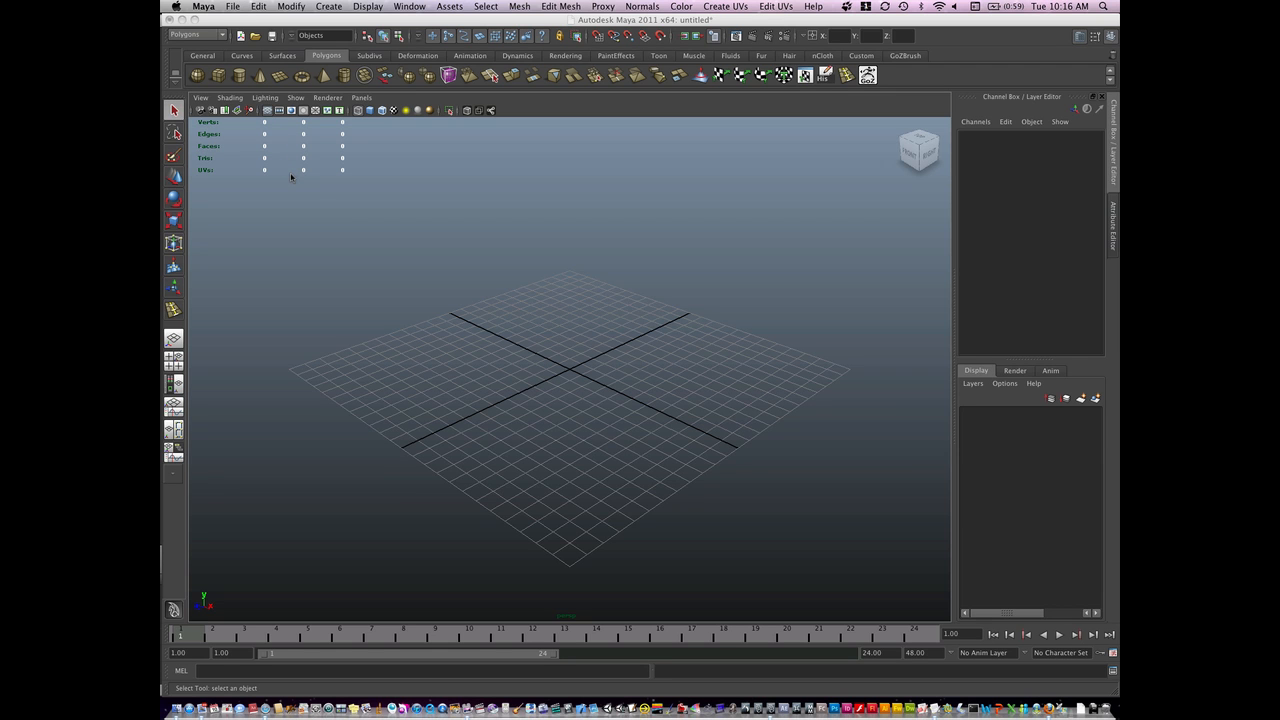
mouse_move(412, 168)
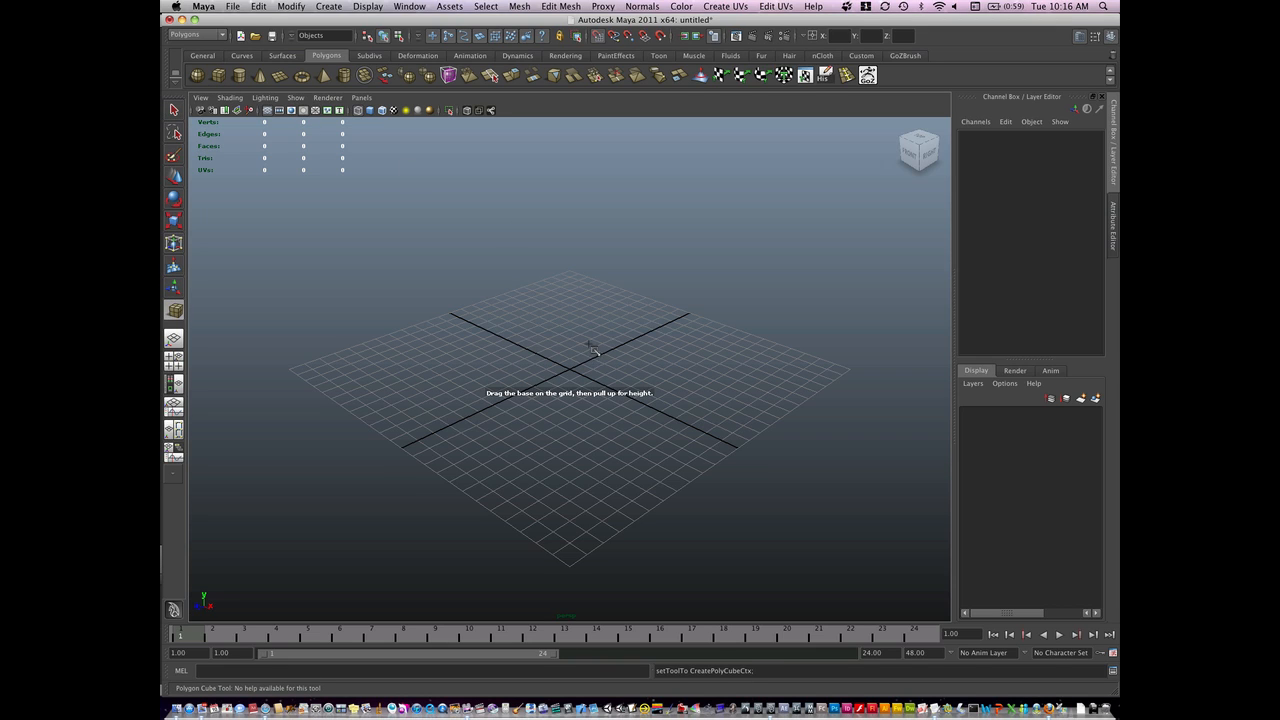
Step: Draw the base of a new polygon cube on the grid as the airplane's starting block
drag(590, 356, 530, 408)
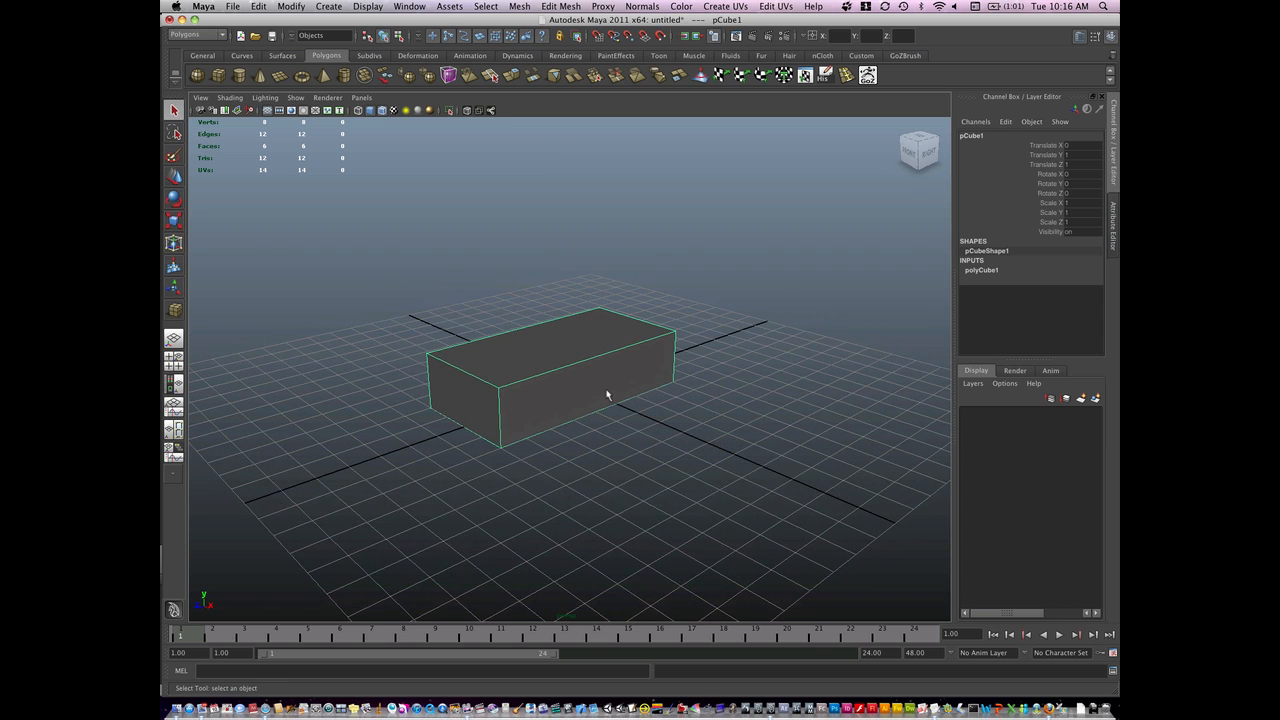
Step: Scale the cube into a long, narrow fuselage block and bring its end face into view
drag(620, 400, 580, 384)
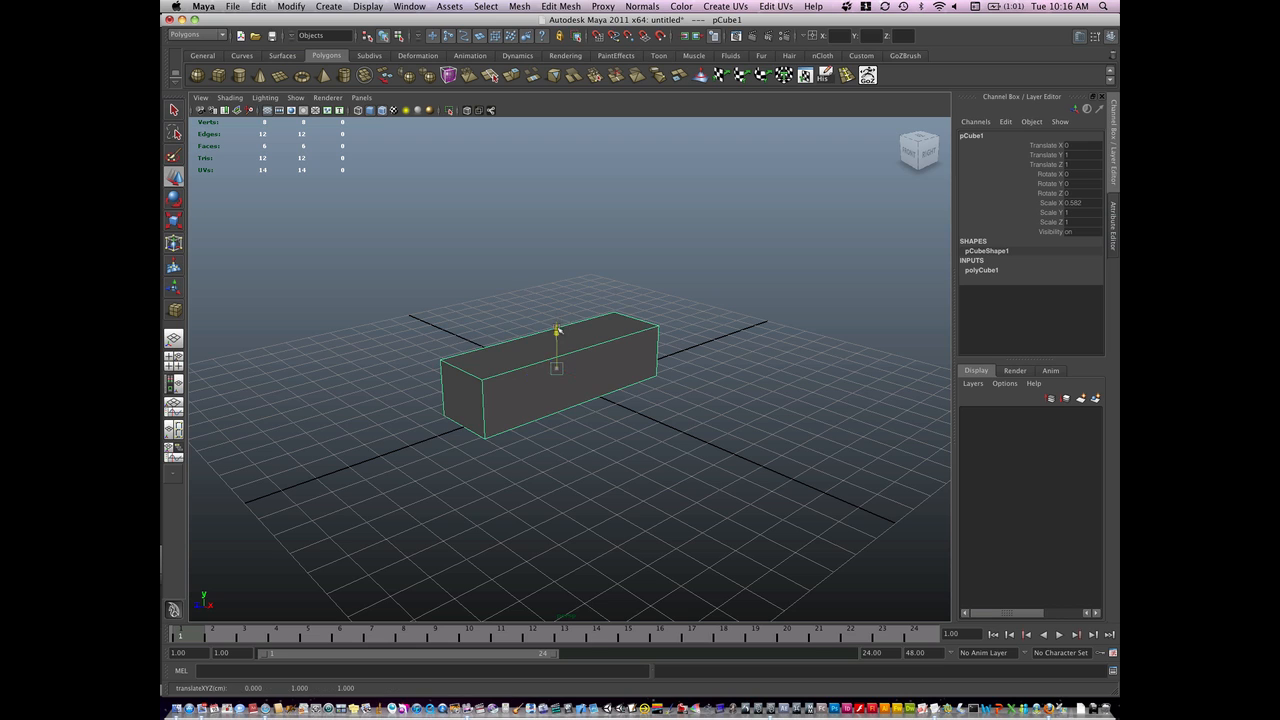
drag(556, 330, 558, 258)
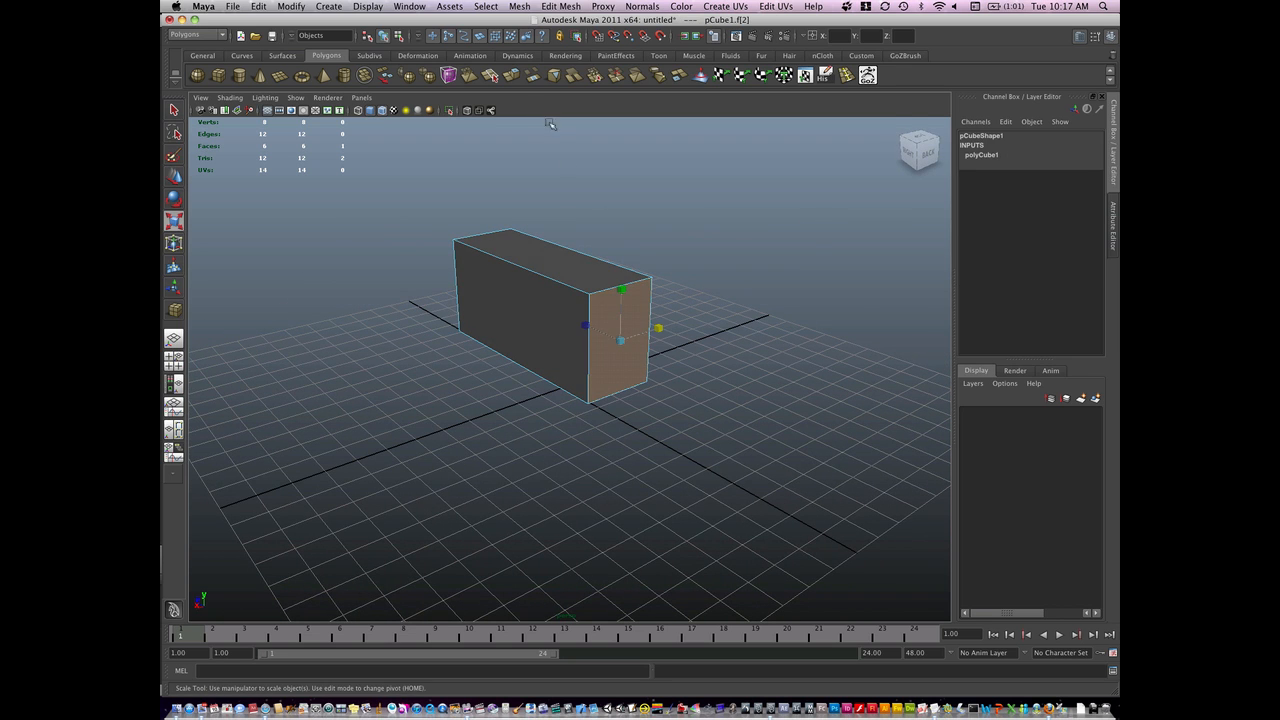
Step: Extrude the end face into a tapered tail and pull a side face outward into a flat wing
click(510, 76)
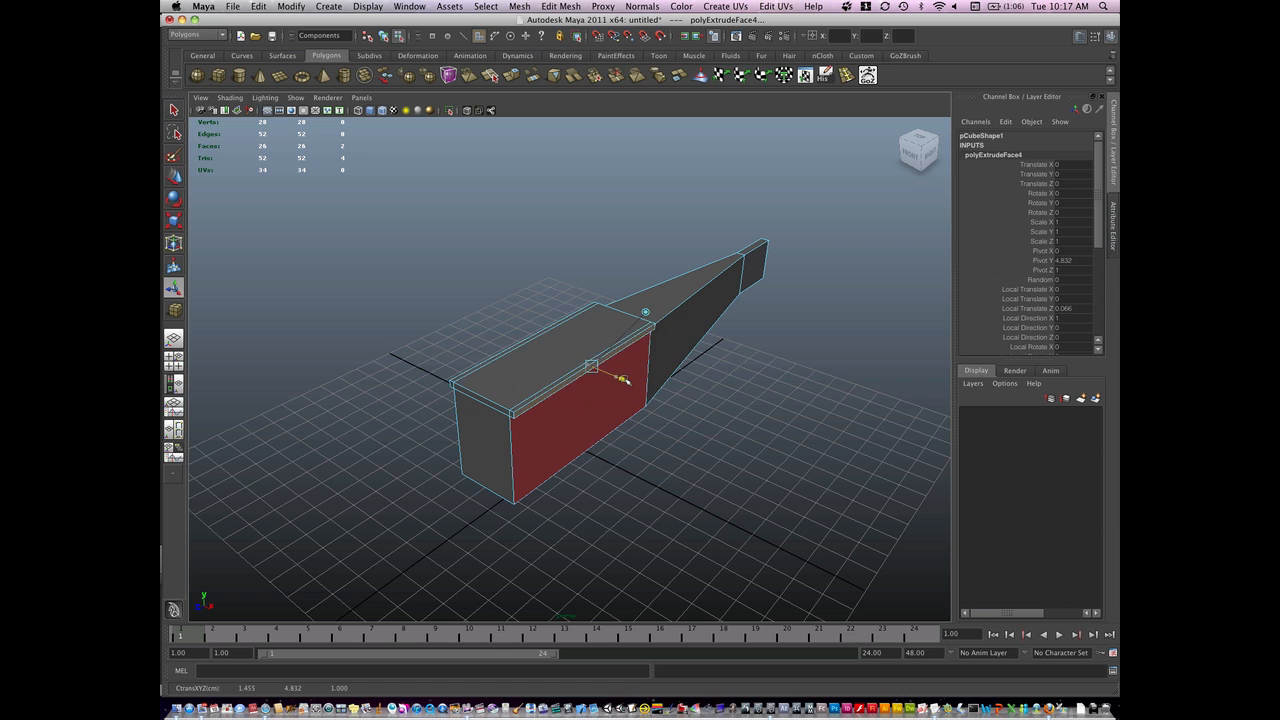
drag(624, 378, 840, 470)
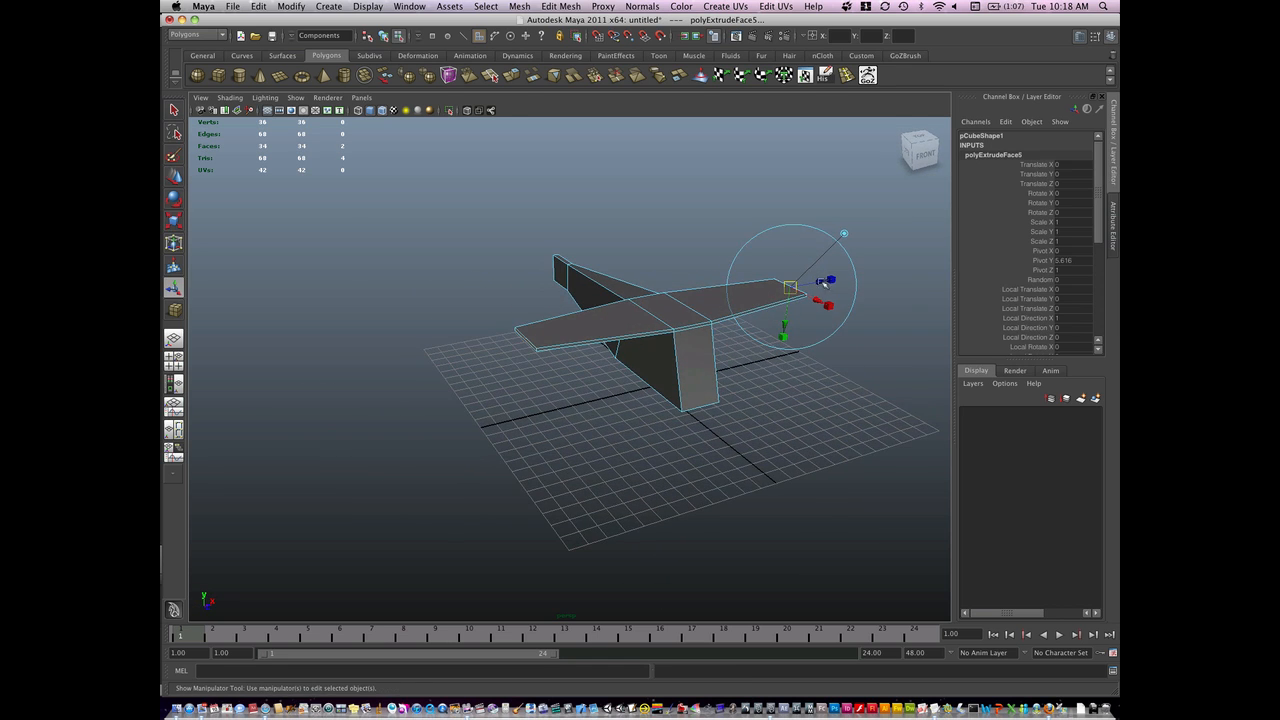
Step: Reshape the wing section and adjust the tail boom toward a cleaner airplane silhouette
drag(816, 290, 800, 290)
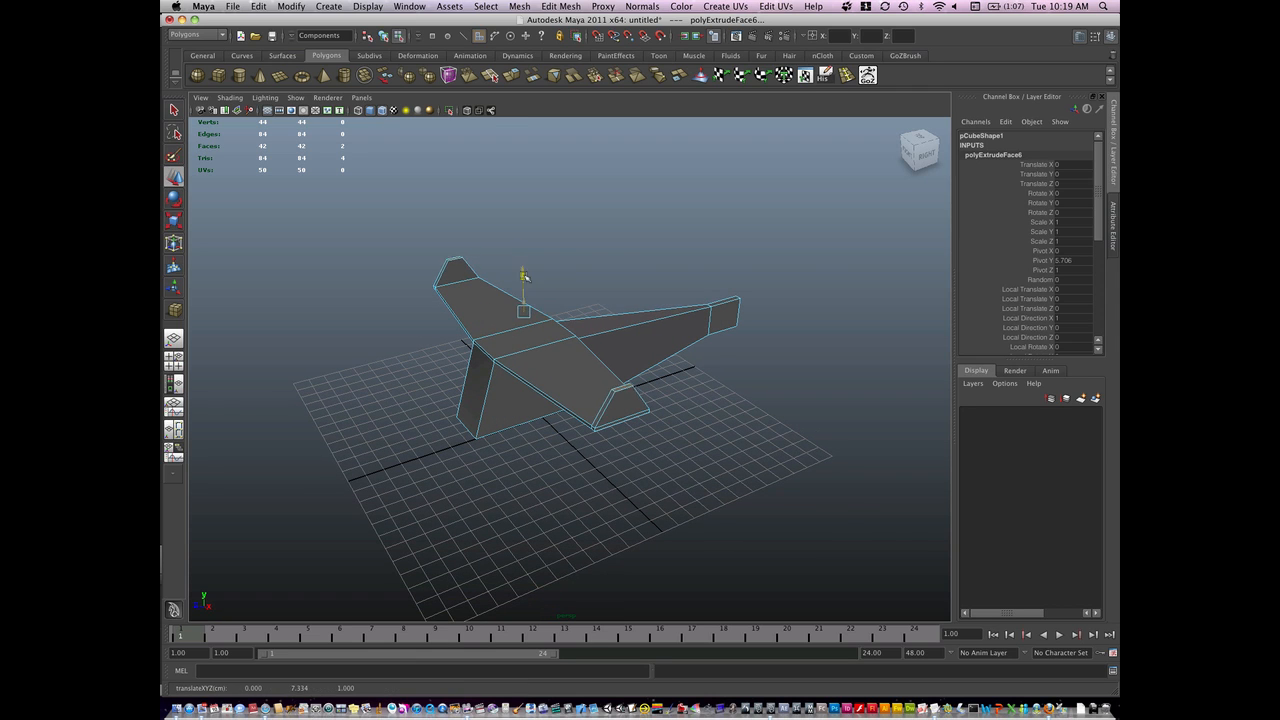
drag(524, 312, 532, 316)
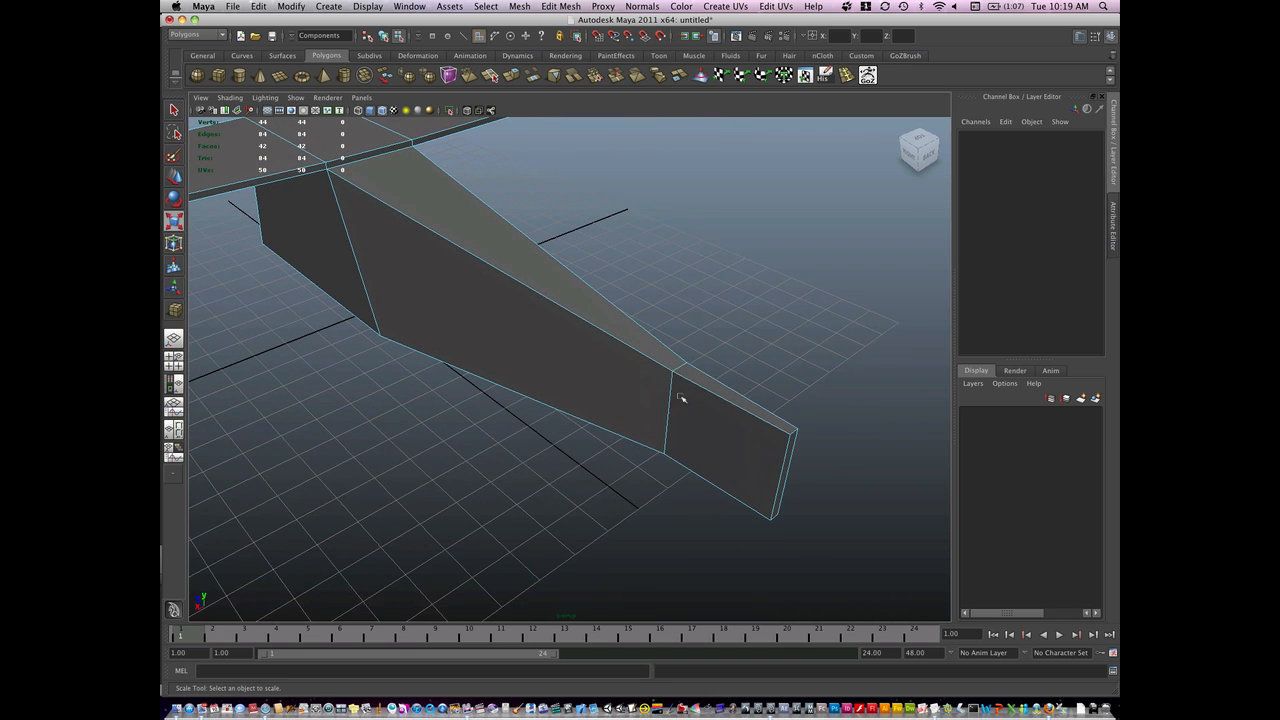
mouse_move(696, 358)
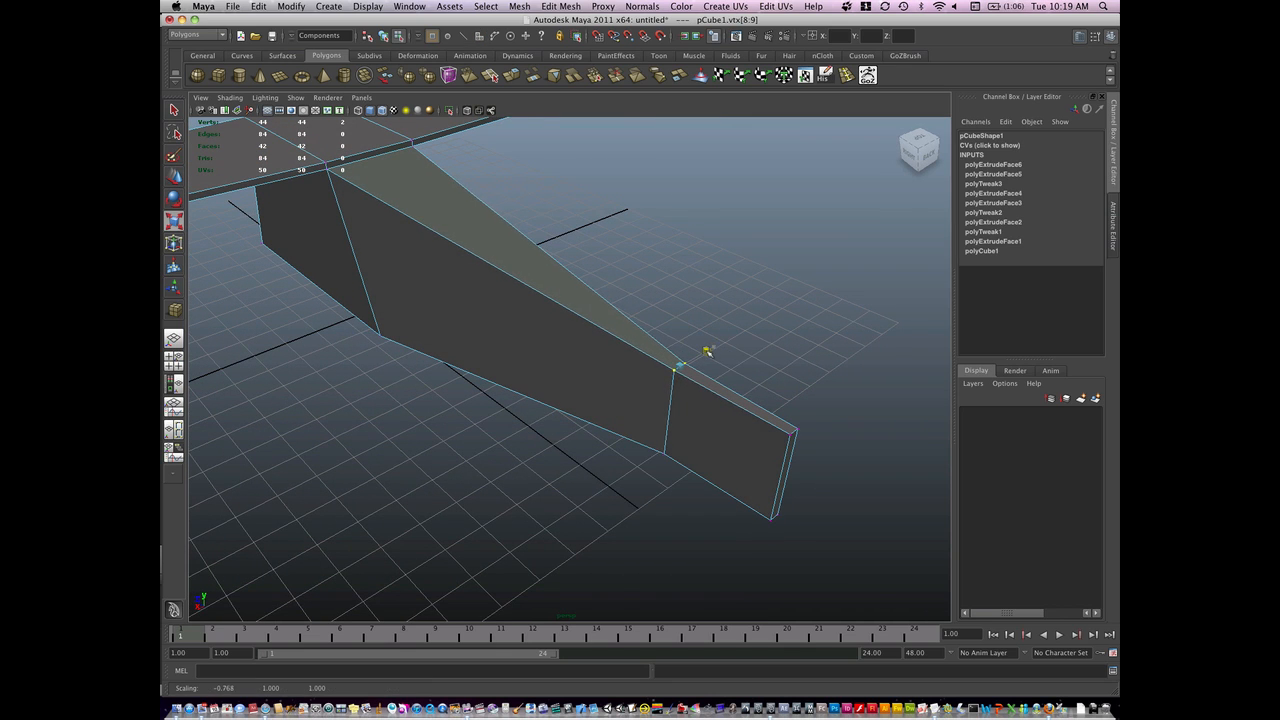
Step: Insert an edge loop near the tail tip and switch to face selection for the fin extrusion
drag(680, 370, 760, 412)
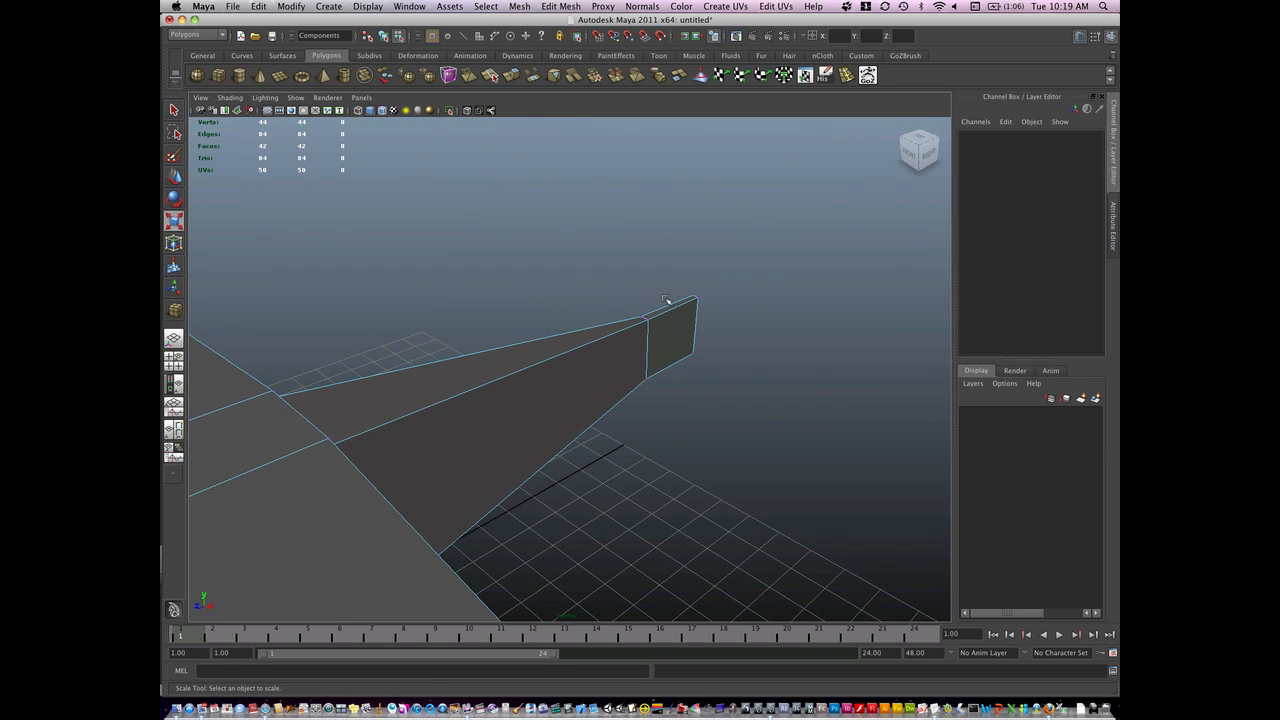
right_click(664, 304)
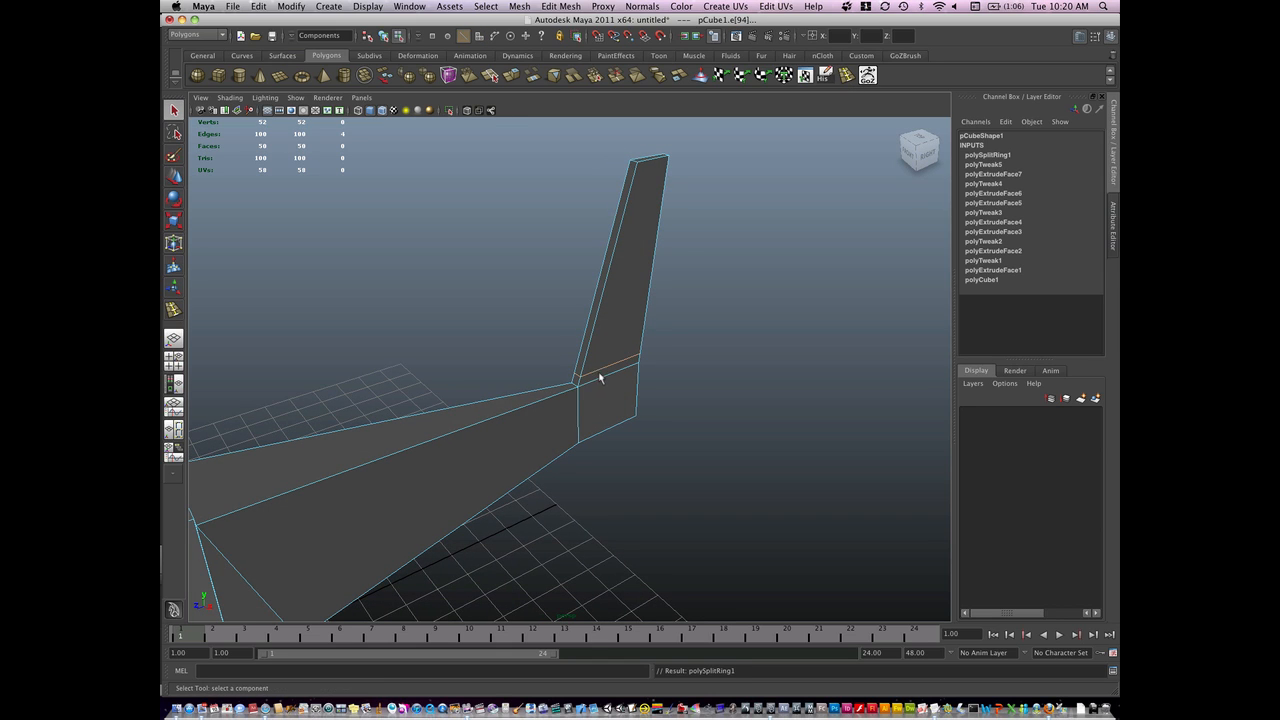
Step: Extrude the tail's side faces outward into a horizontal stabilizer
click(604, 368)
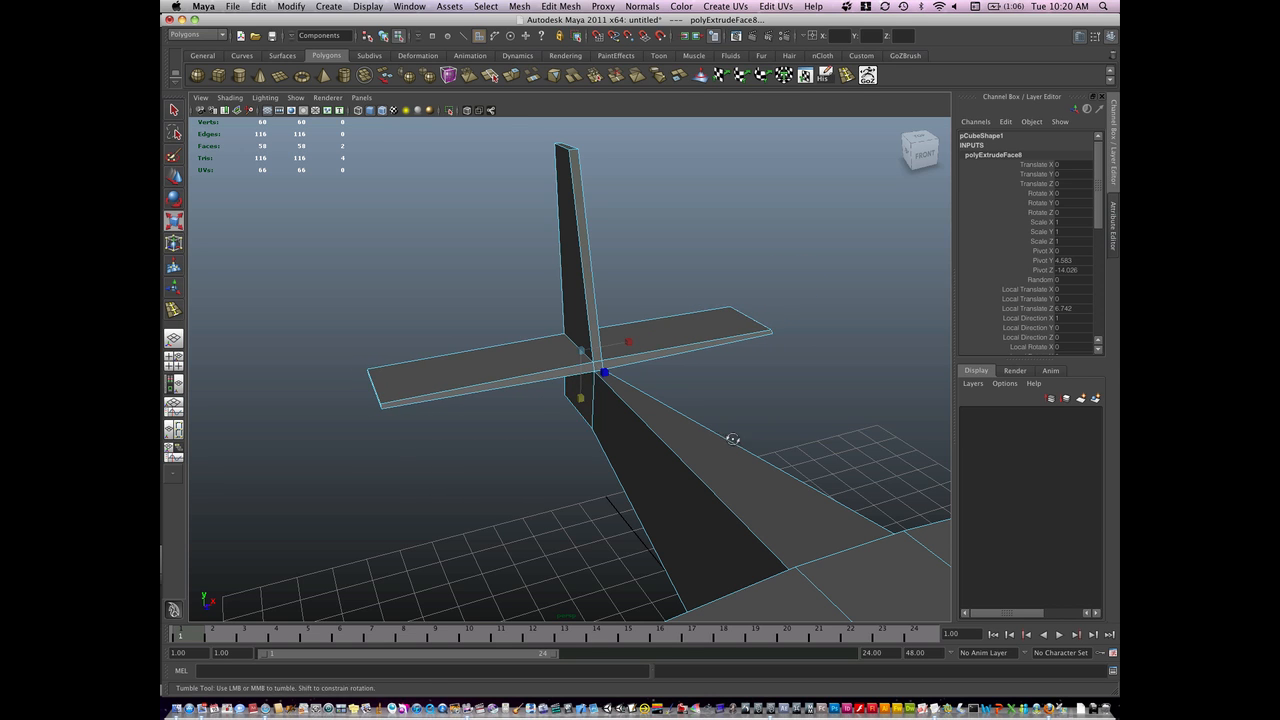
drag(730, 440, 604, 348)
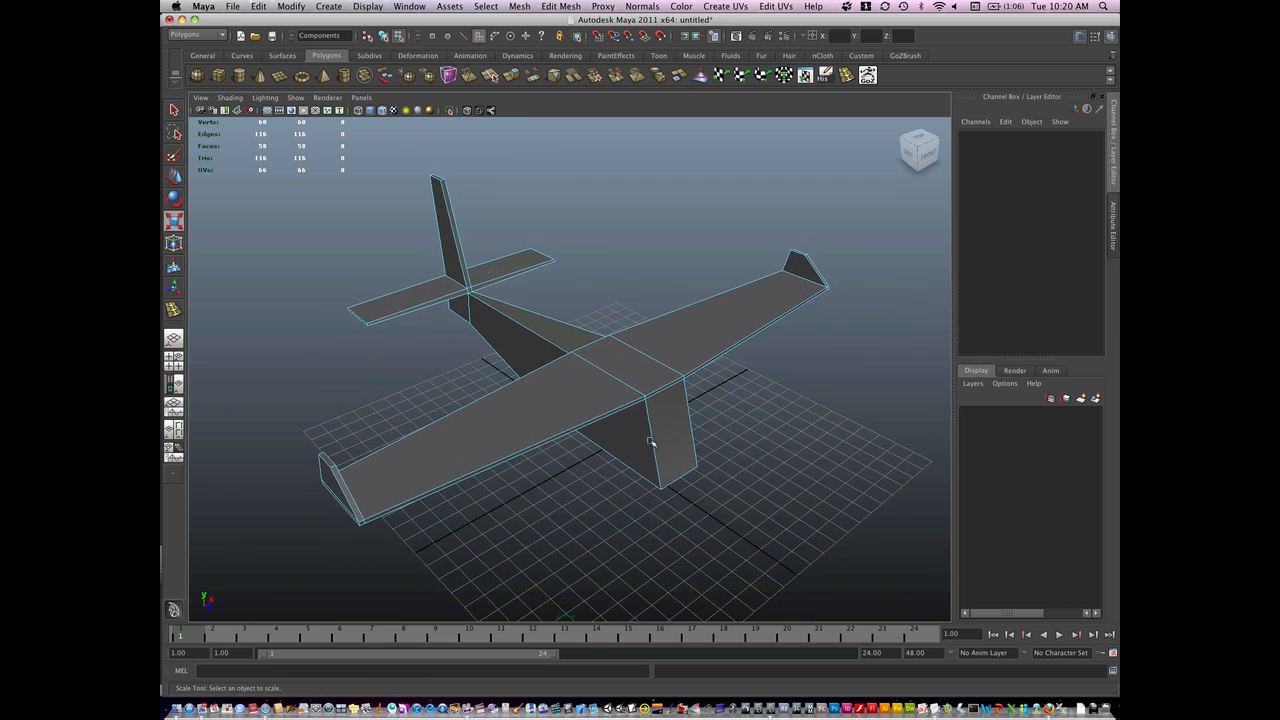
Step: Select the side face of the panel hanging beneath the main wing for extrusion
drag(650, 440, 636, 436)
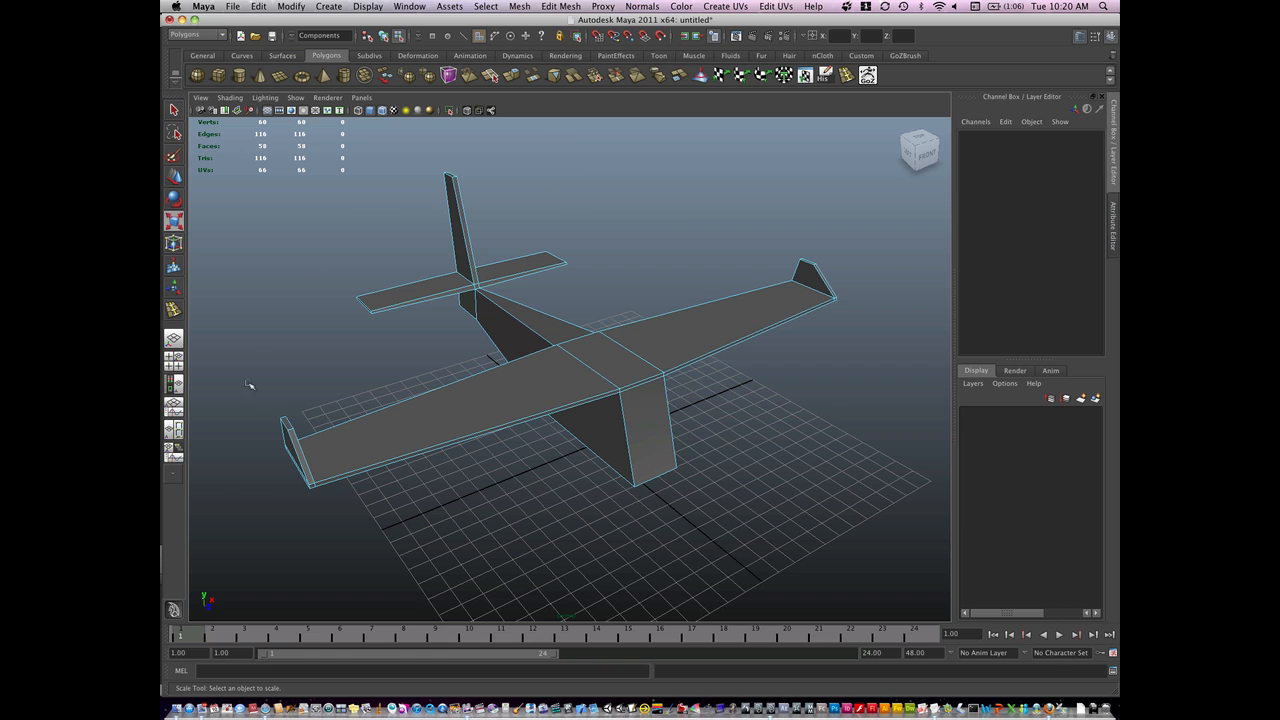
mouse_move(366, 356)
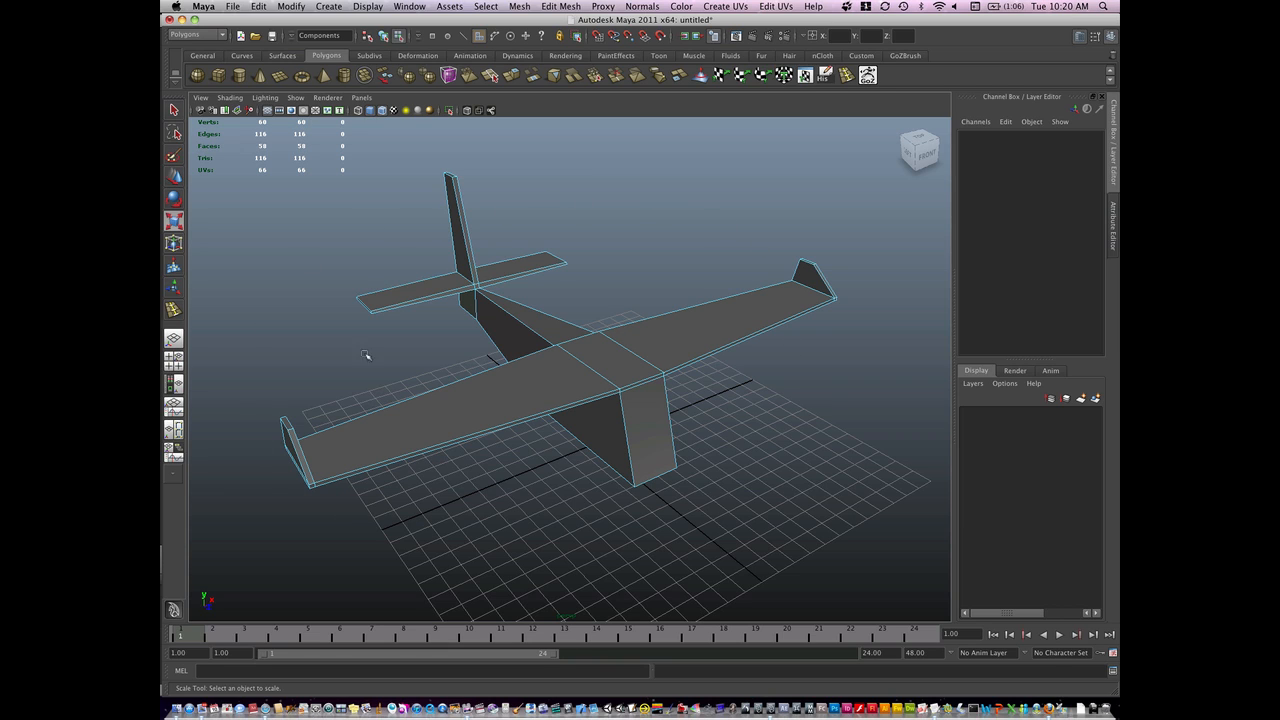
mouse_move(718, 350)
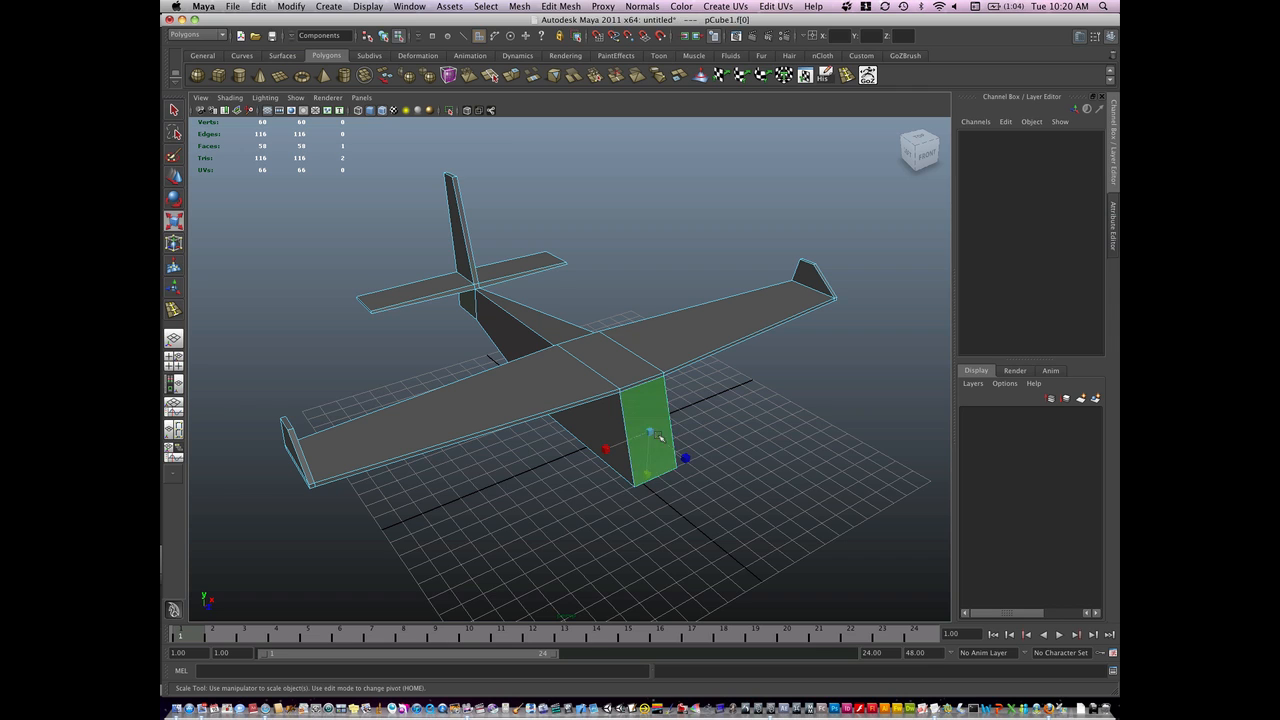
click(616, 414)
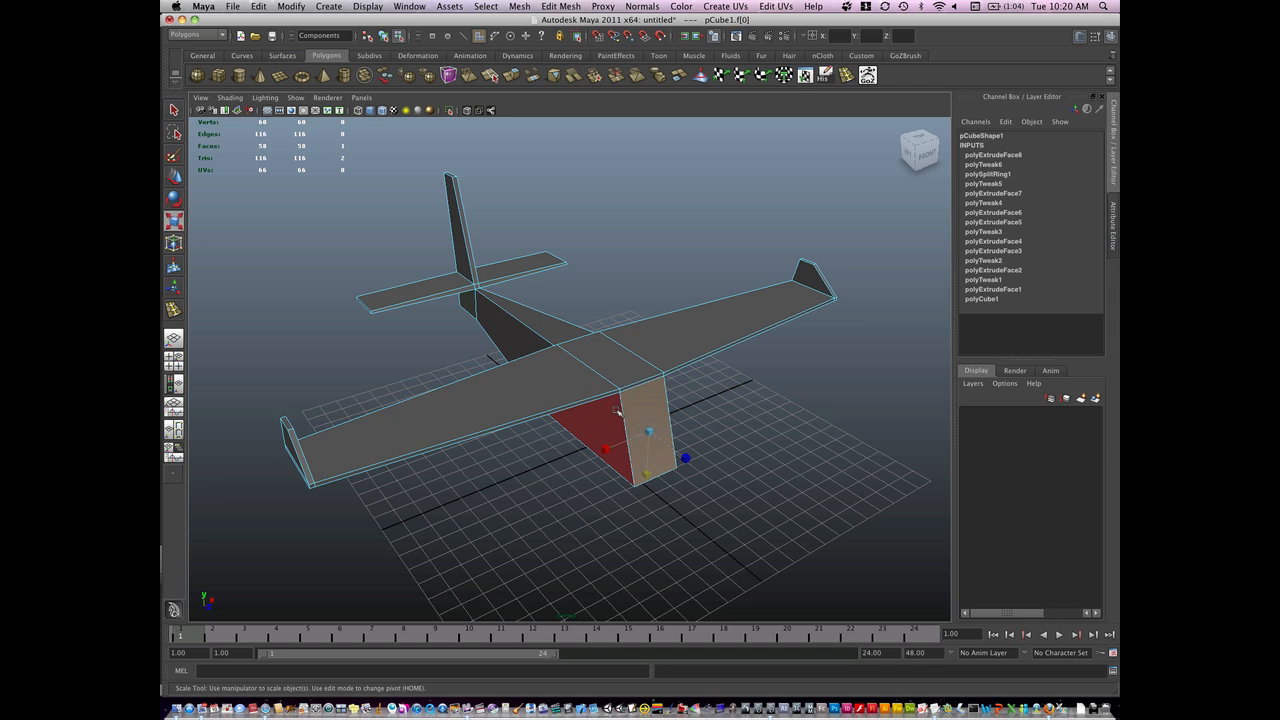